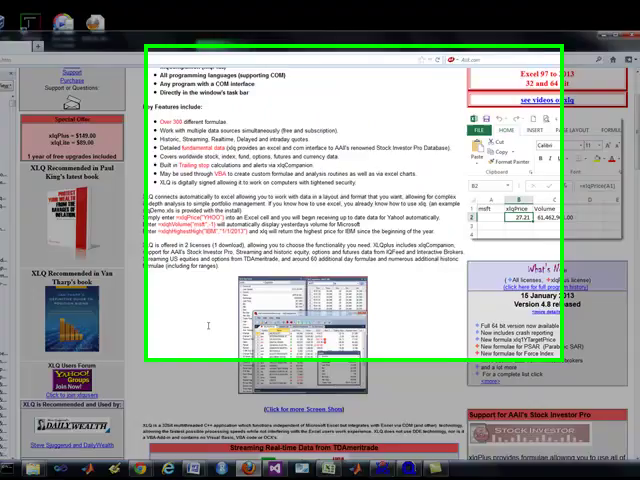
Enter msft in the Symbol column of Portfolio 1 so Microsoft's last price appears.
scroll("down", 3)
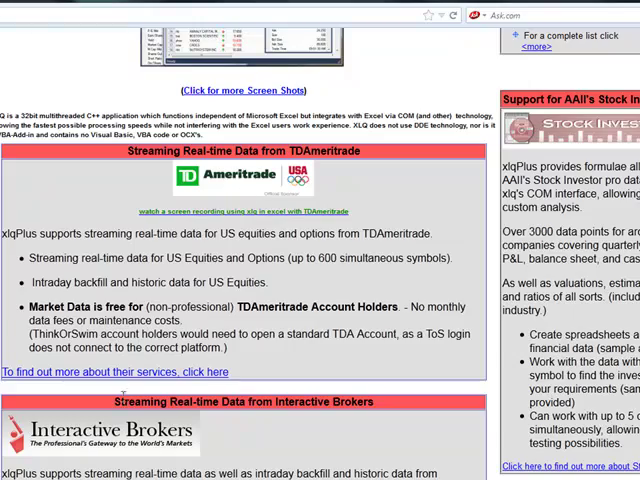
scroll("down", 3)
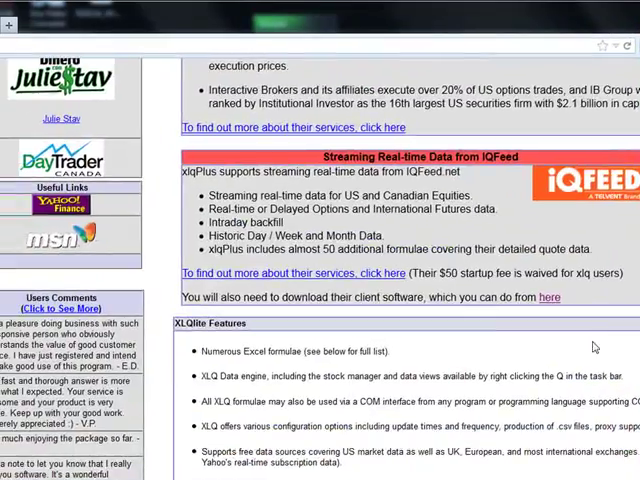
scroll("up", 3)
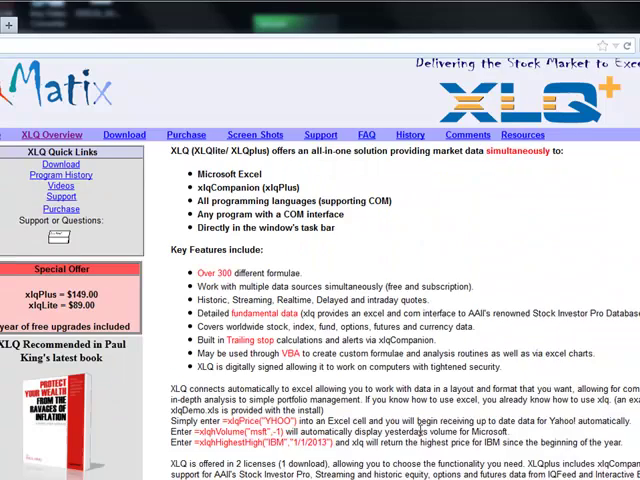
scroll("down", 3)
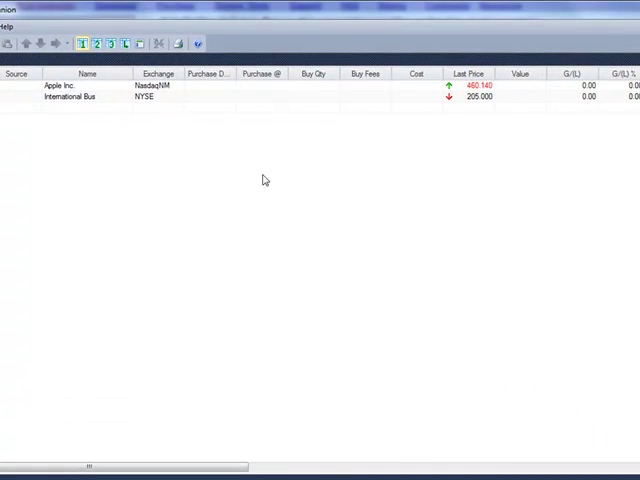
mouse_move(230, 144)
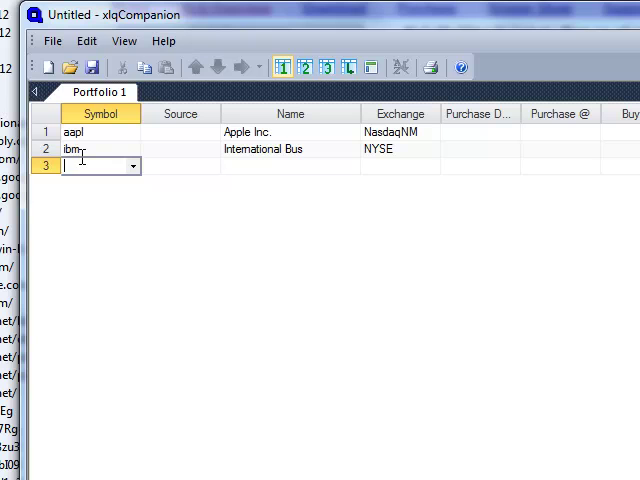
type("msf")
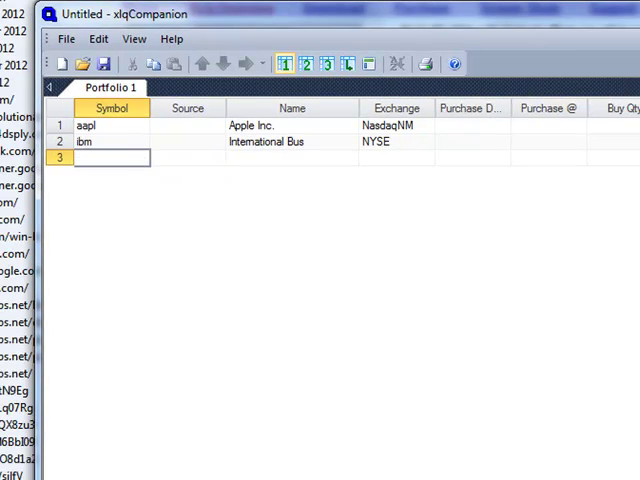
type("msft")
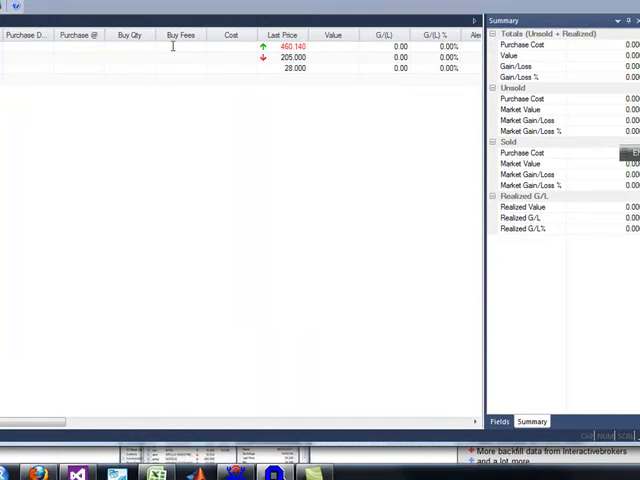
mouse_move(336, 84)
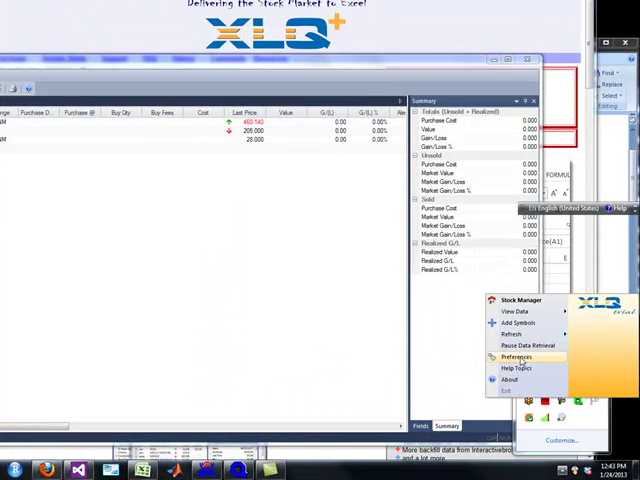
left_click(516, 356)
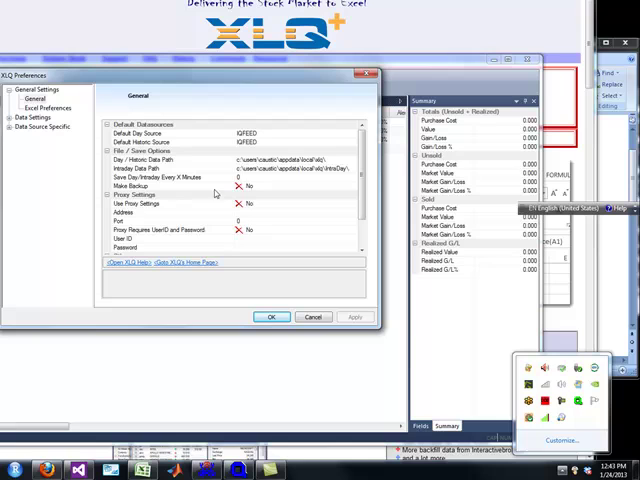
left_click(170, 142)
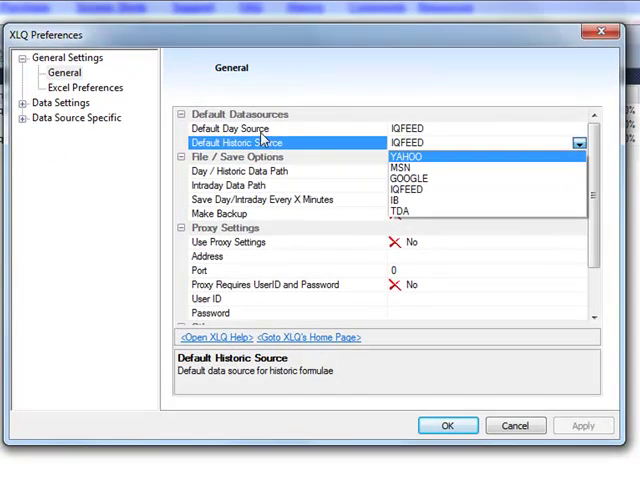
mouse_move(304, 144)
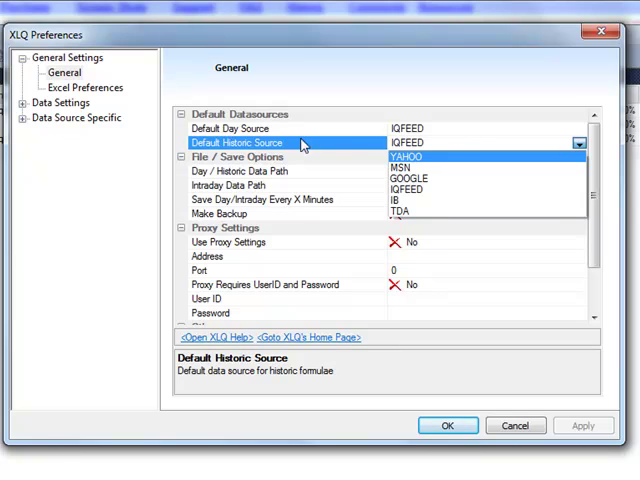
mouse_move(410, 168)
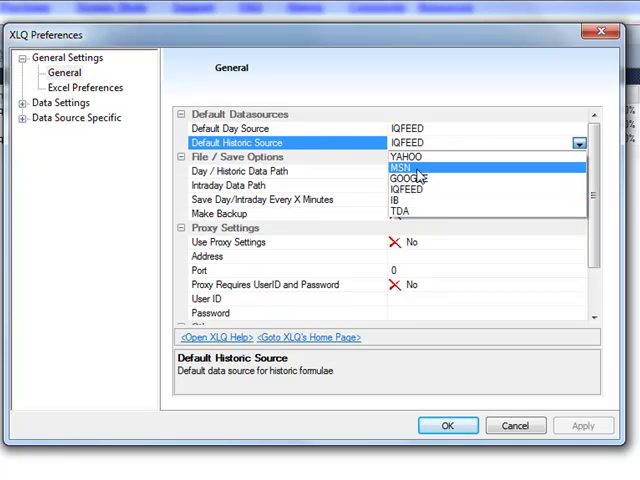
mouse_move(420, 156)
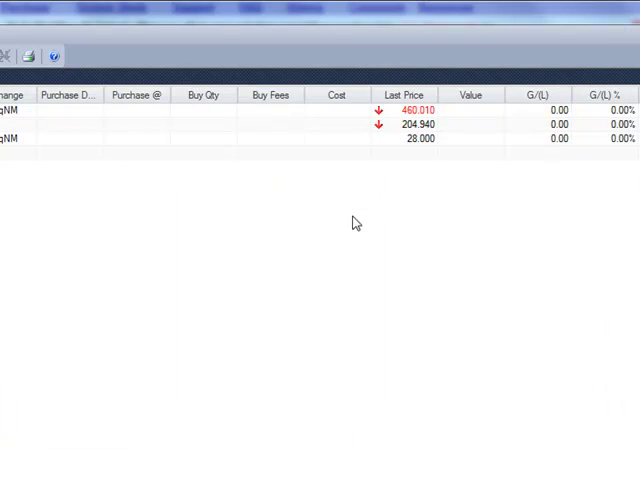
mouse_move(368, 316)
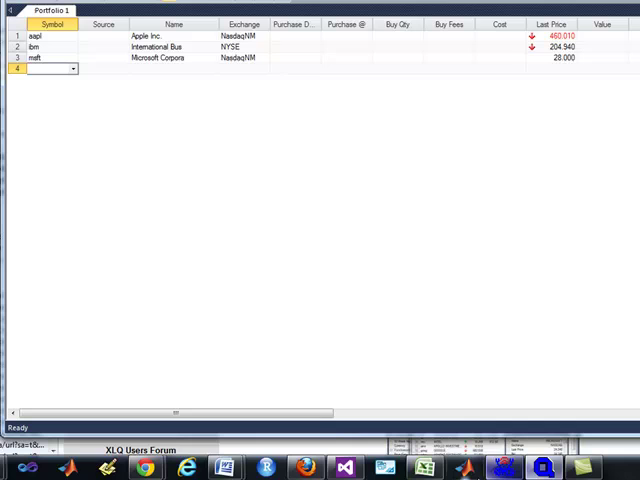
mouse_move(428, 468)
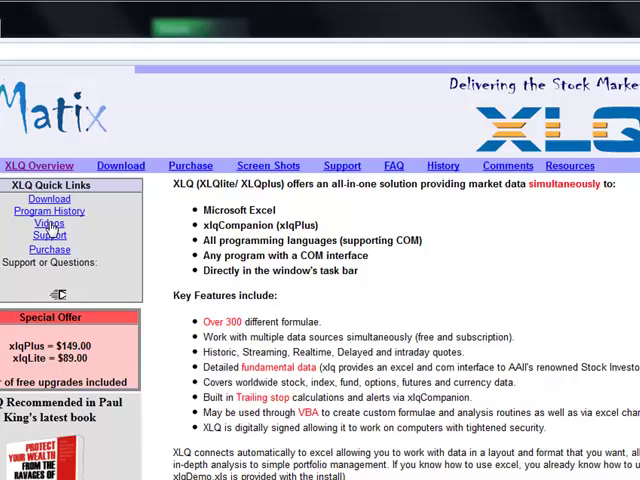
left_click(48, 224)
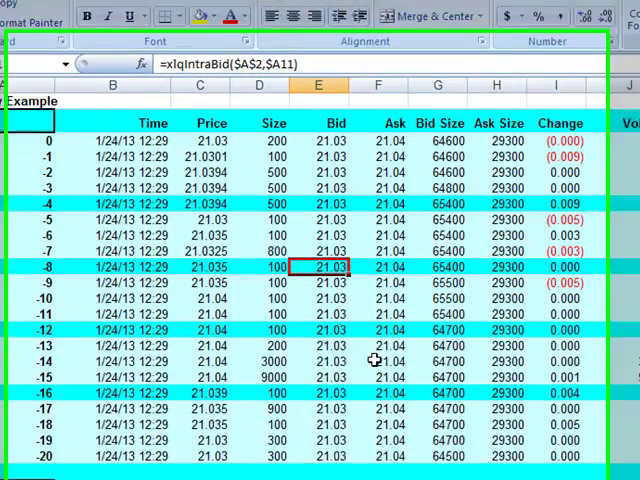
scroll("down", 3)
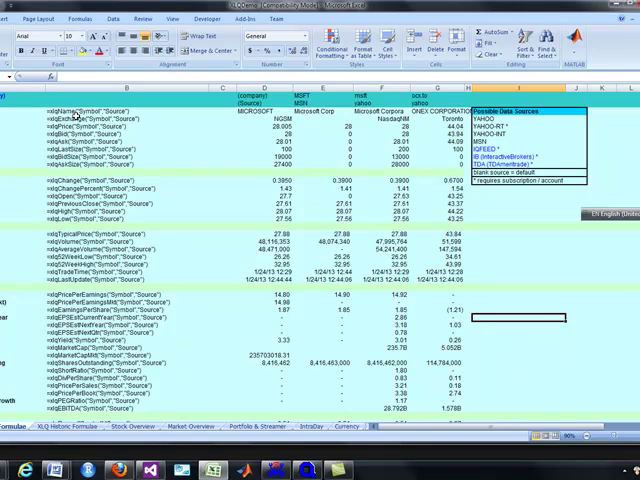
scroll("down", 3)
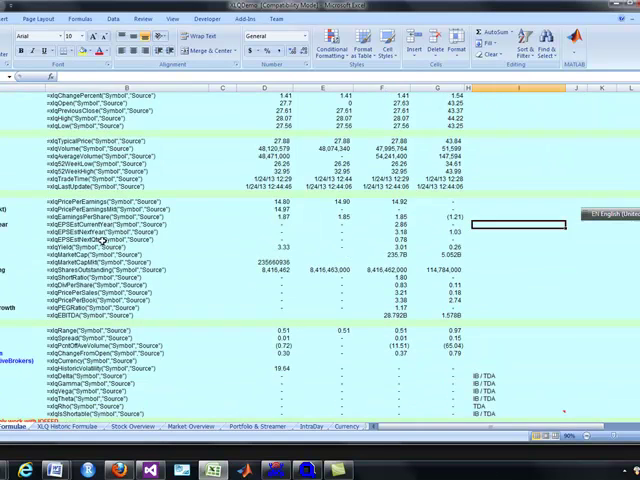
scroll("down", 3)
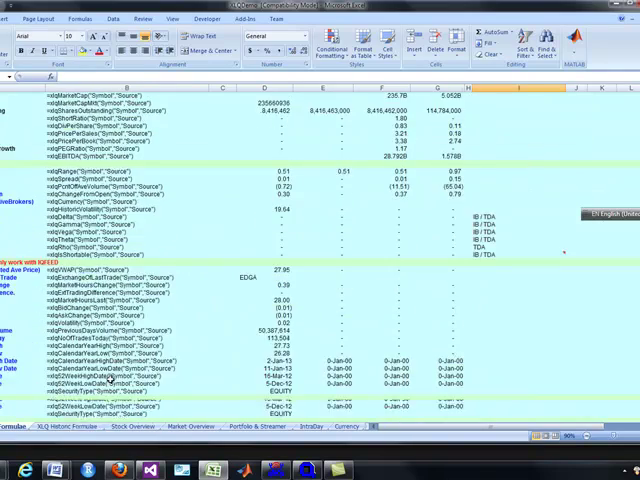
scroll("down", 3)
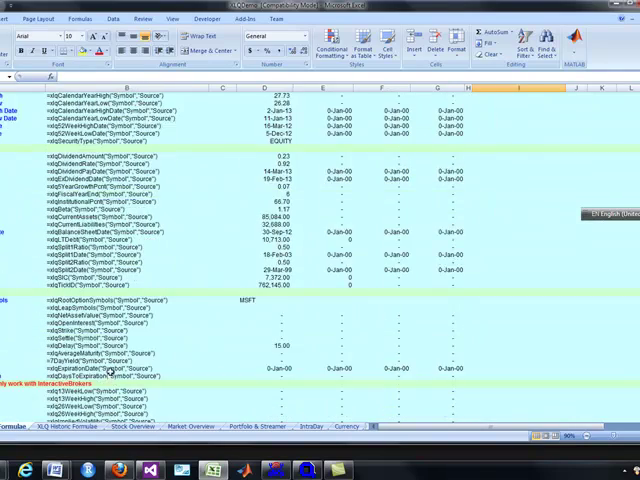
scroll("up", 3)
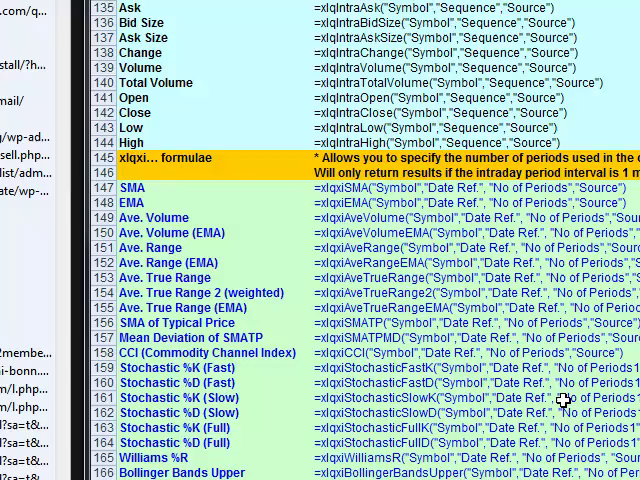
scroll("up", 3)
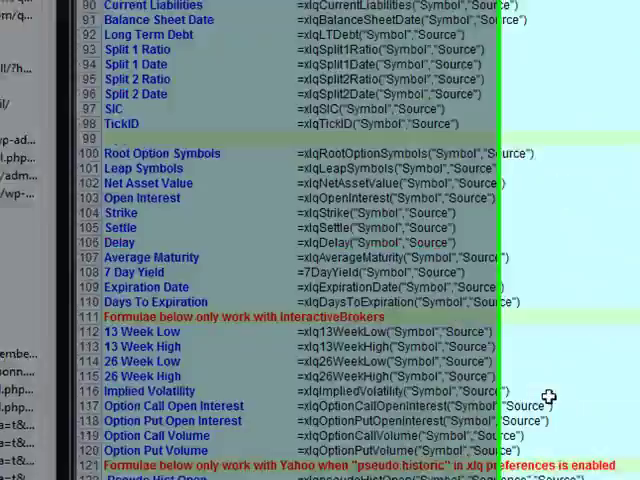
scroll("right", 3)
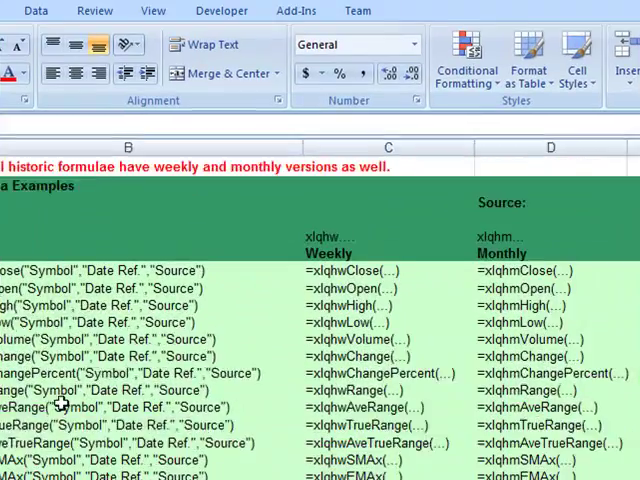
scroll("down", 3)
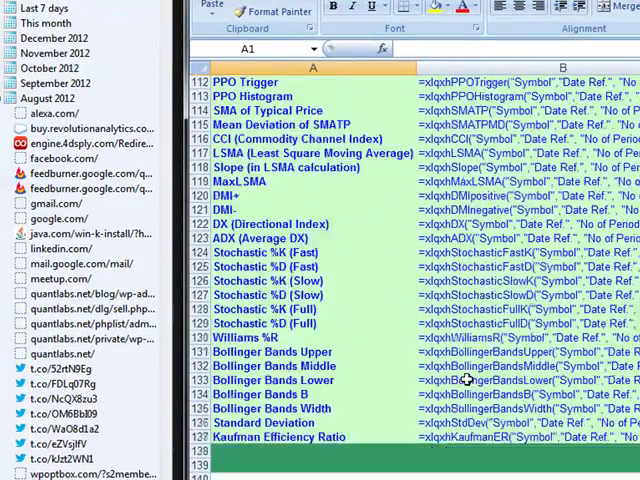
scroll("up", 3)
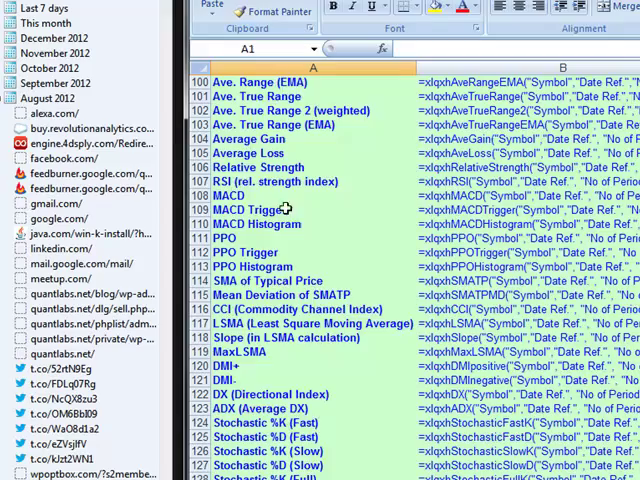
scroll("up", 3)
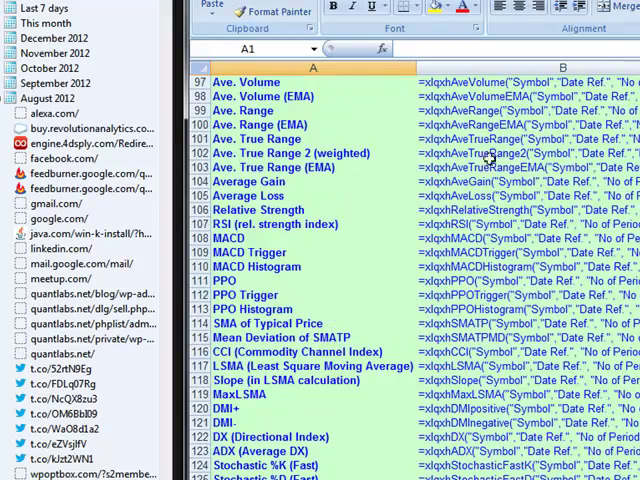
scroll("up", 3)
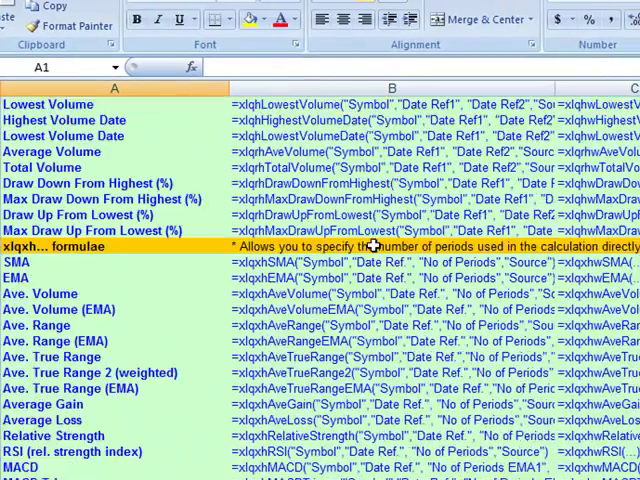
scroll("down", 3)
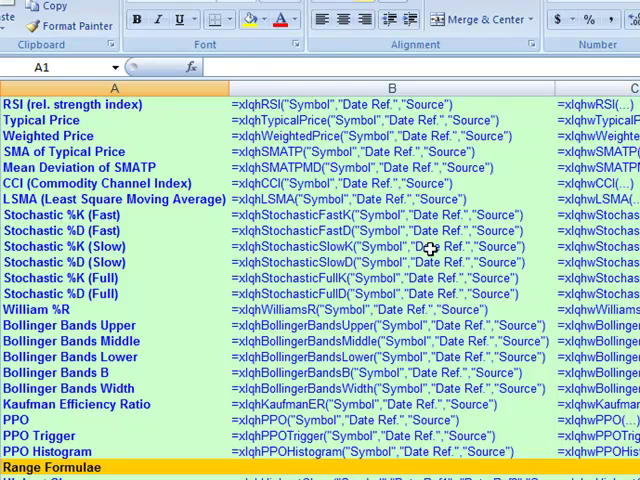
scroll("up", 3)
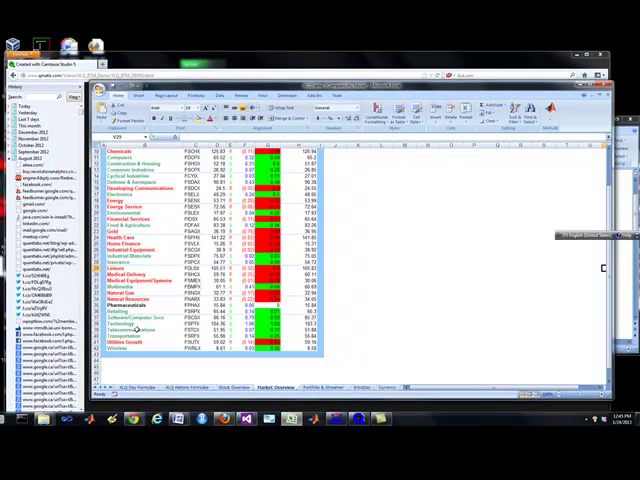
mouse_move(392, 364)
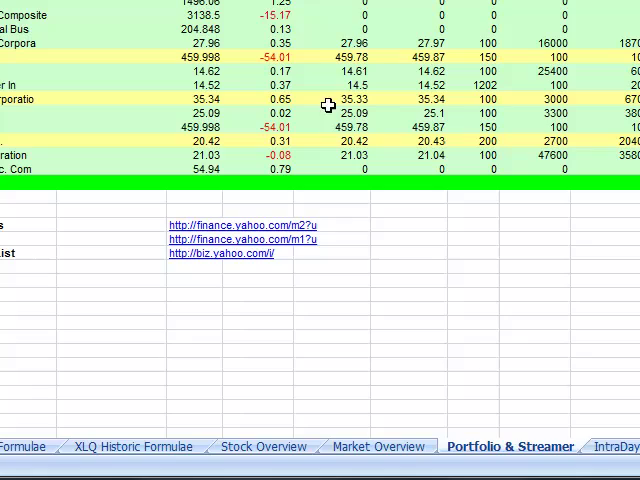
mouse_move(600, 432)
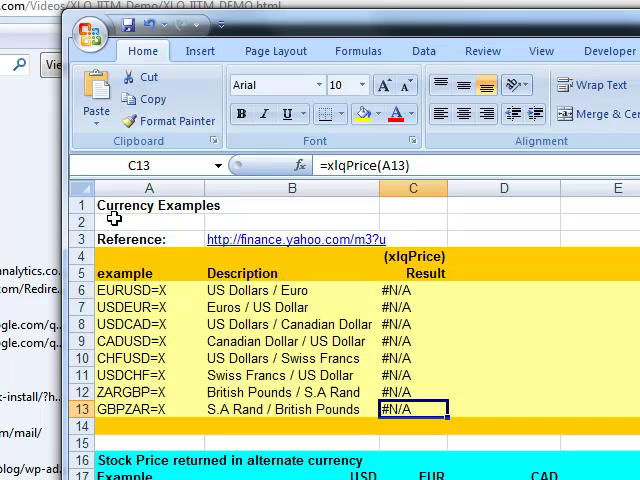
mouse_move(186, 228)
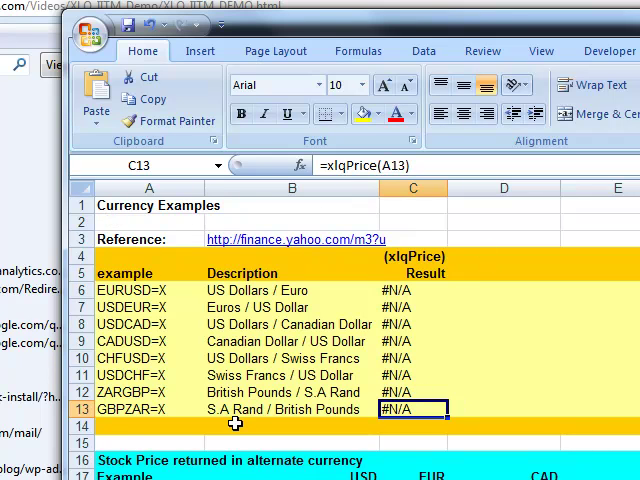
mouse_move(336, 224)
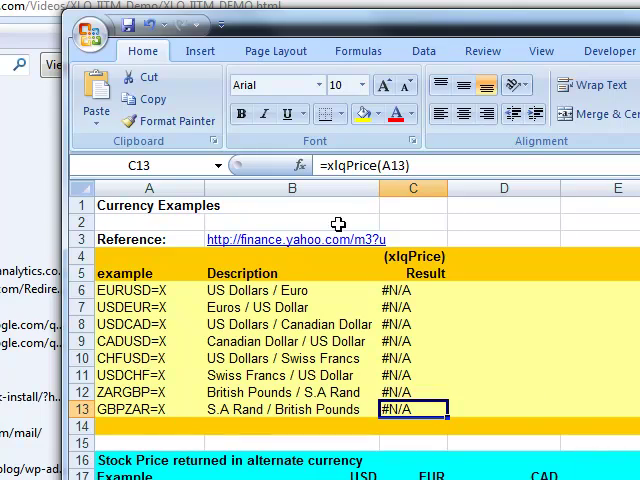
mouse_move(100, 212)
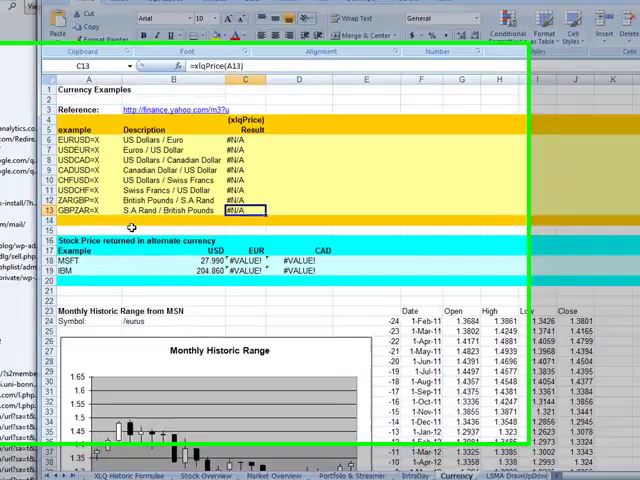
Scroll the Currency sheet to view the exchange-rate examples and historic range chart.
scroll("down", 3)
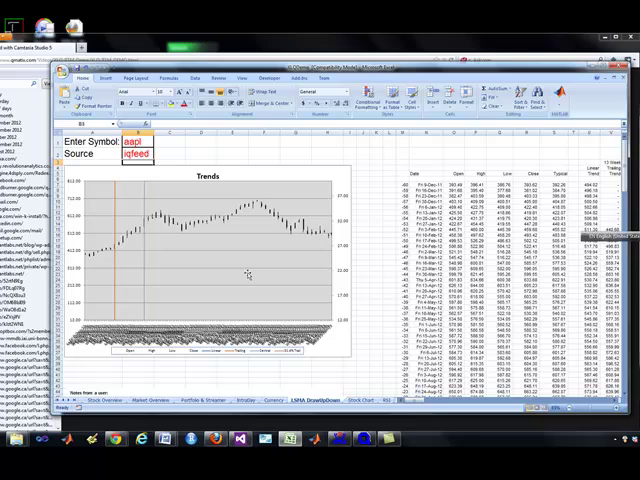
mouse_move(310, 192)
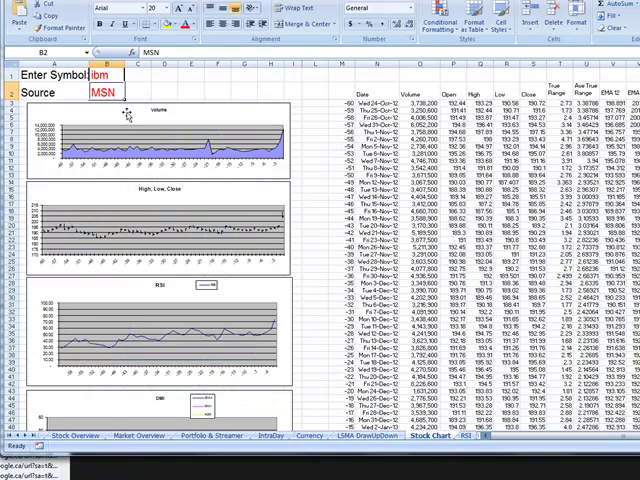
mouse_move(184, 92)
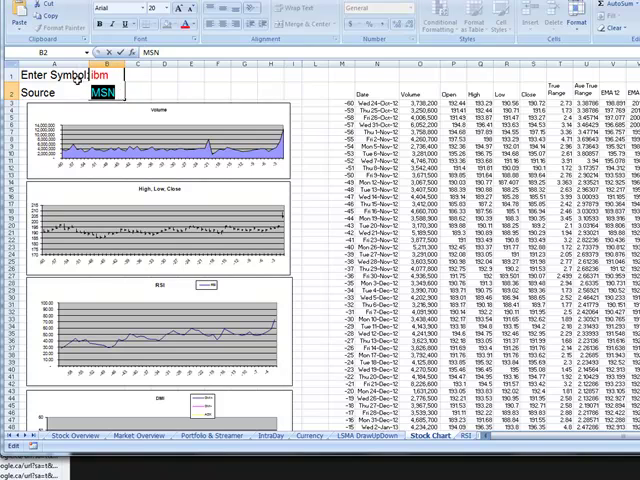
Set the IBM stock chart's Source cell to IQFEED instead of MSN.
type("IQFEED")
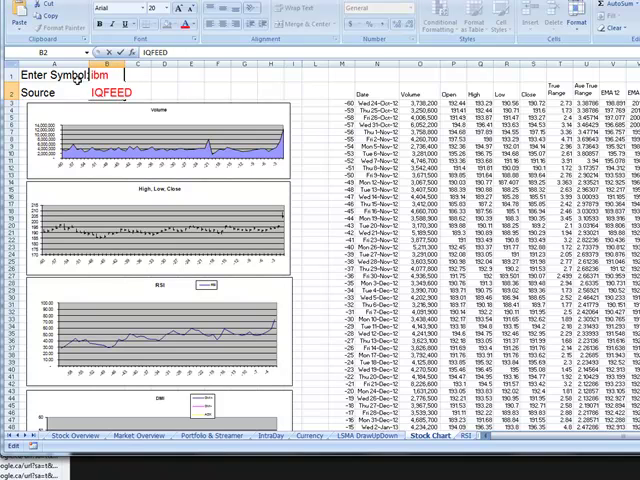
key("Return")
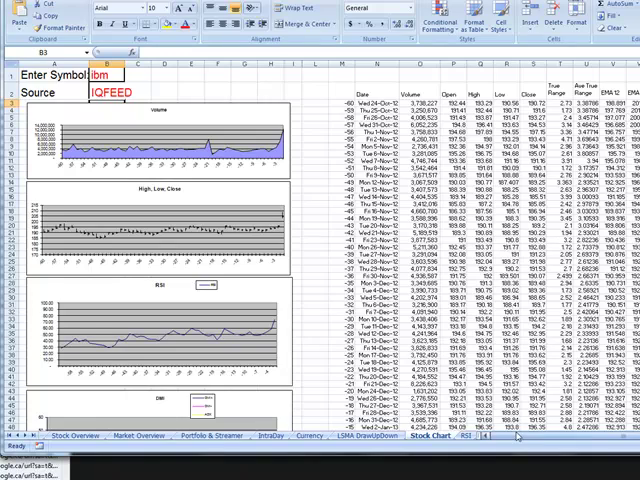
scroll("down", 3)
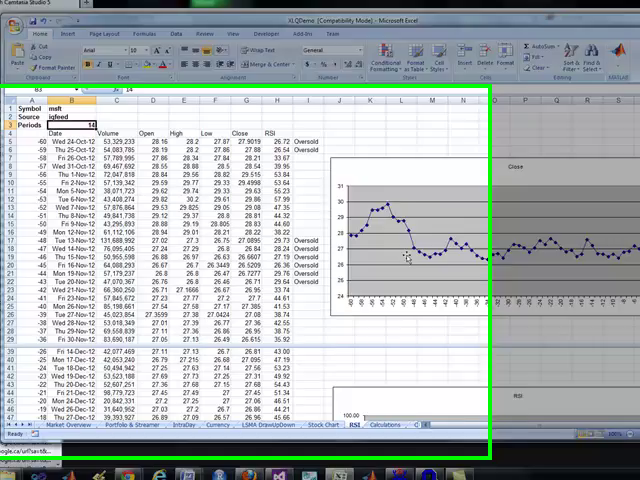
Scroll the RSI sheet through the daily price, volume and RSI rows.
scroll("down", 3)
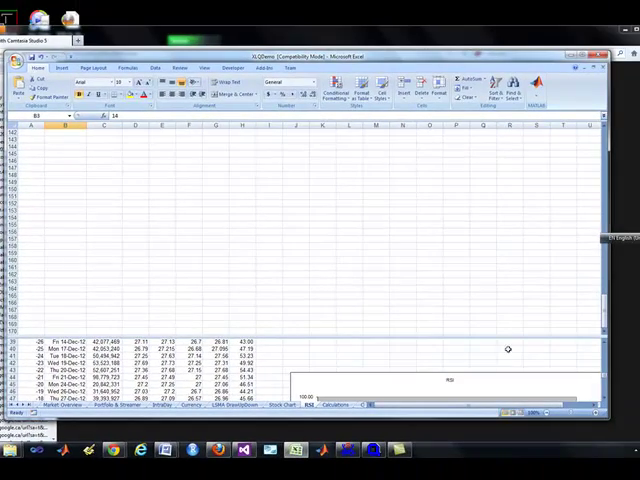
mouse_move(600, 376)
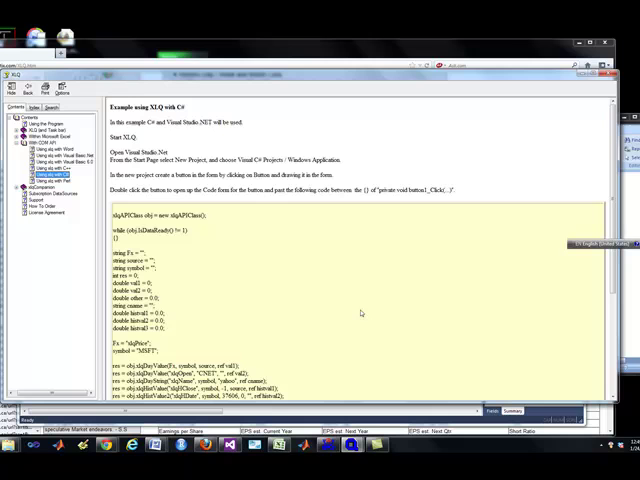
Switch from the C# COM example to the 'Using xlq with C++' help page.
scroll("down", 3)
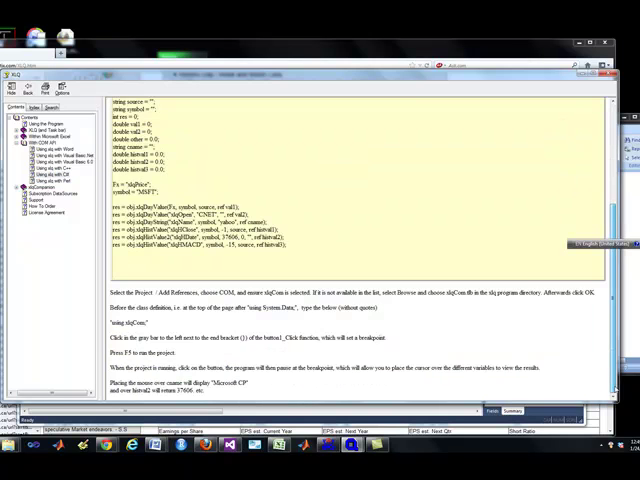
scroll("up", 3)
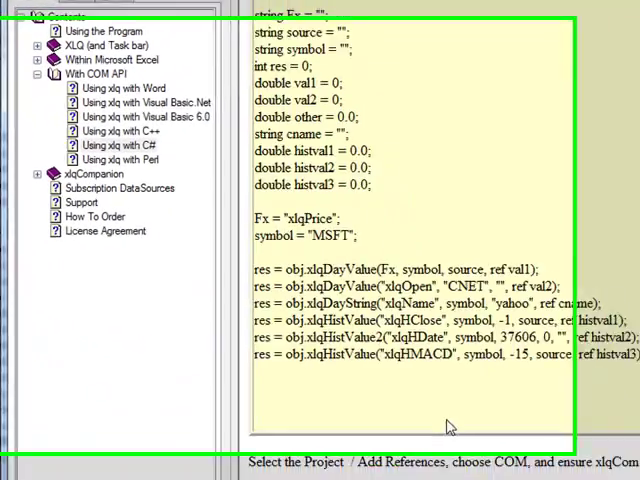
left_click(130, 126)
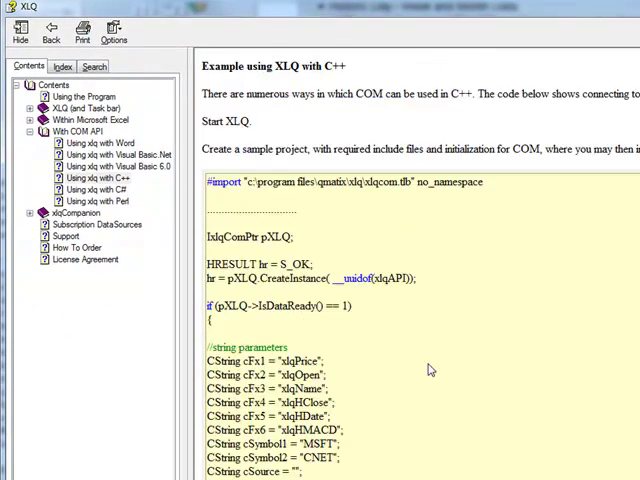
scroll("down", 3)
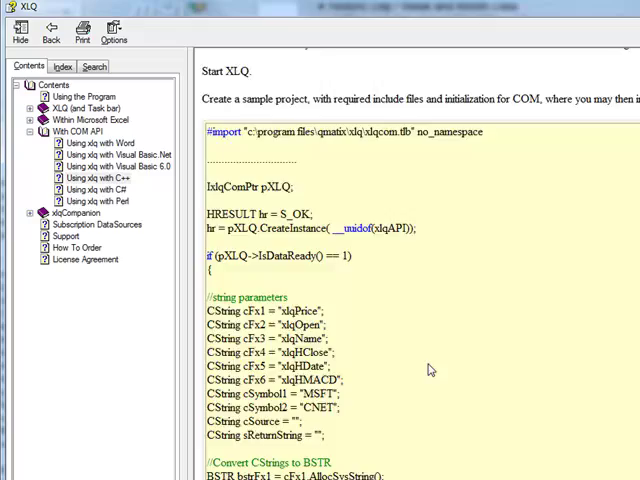